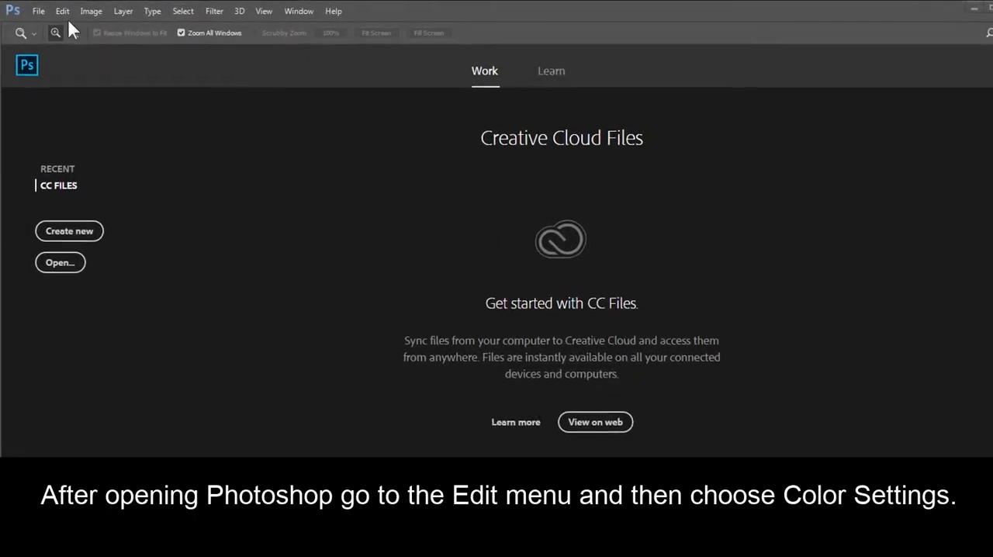
# Step: Open the Color Settings dialog from the Edit menu
pyautogui.click(62, 11)
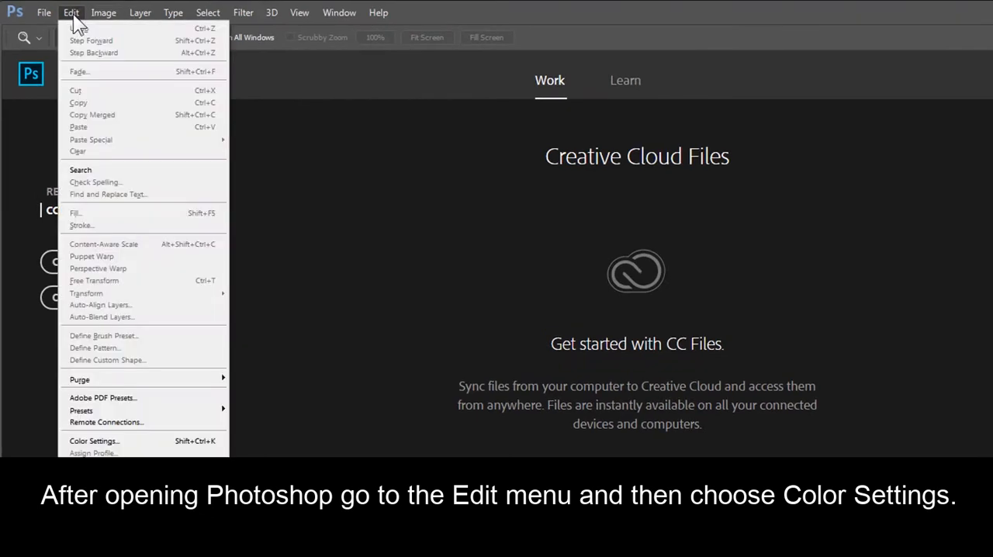
pyautogui.moveTo(93, 441)
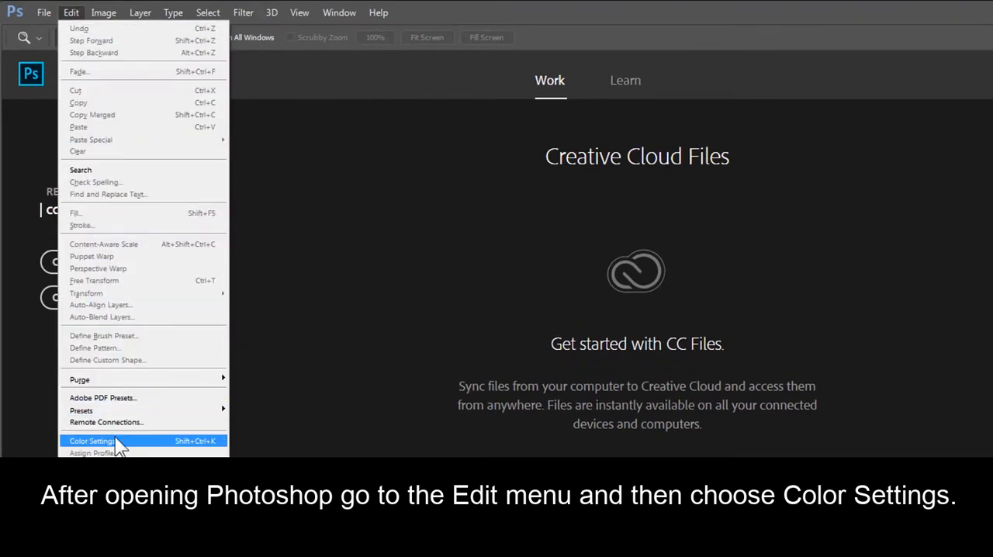
pyautogui.click(91, 441)
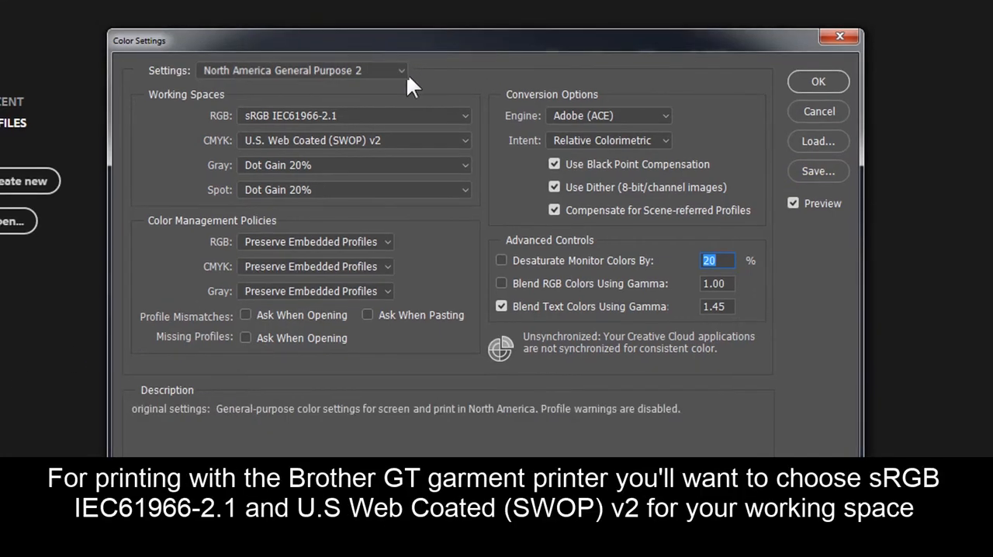
# Step: Set RGB to sRGB IEC61966-2.1, CMYK to U.S. Web Coated (SWOP) v2, and Gray to Gray Gamma 2.2
pyautogui.click(353, 115)
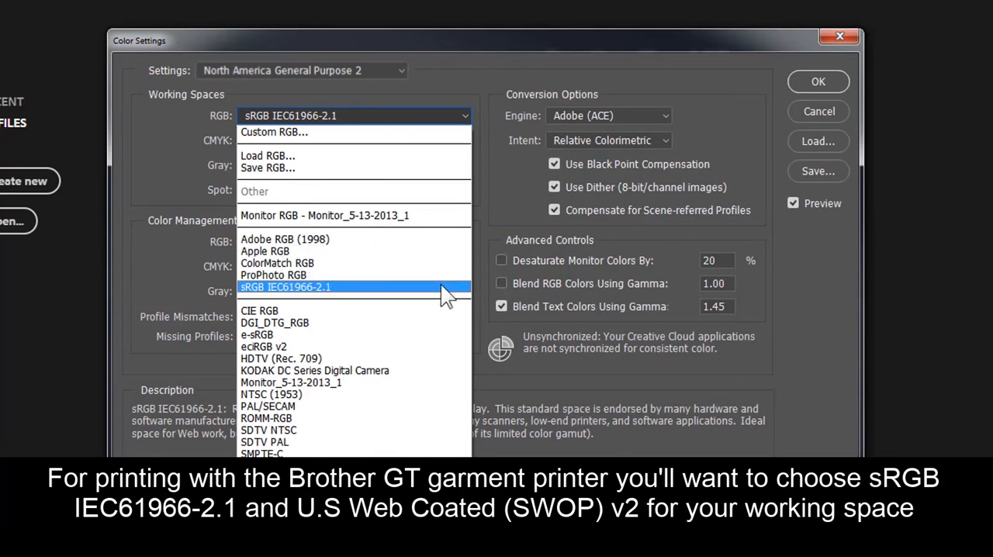
pyautogui.click(285, 287)
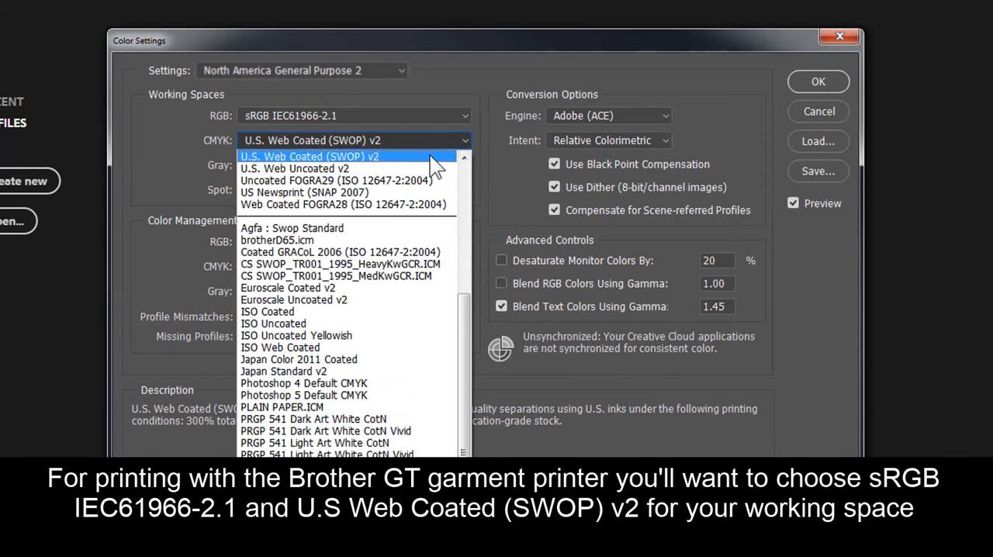
pyautogui.click(308, 156)
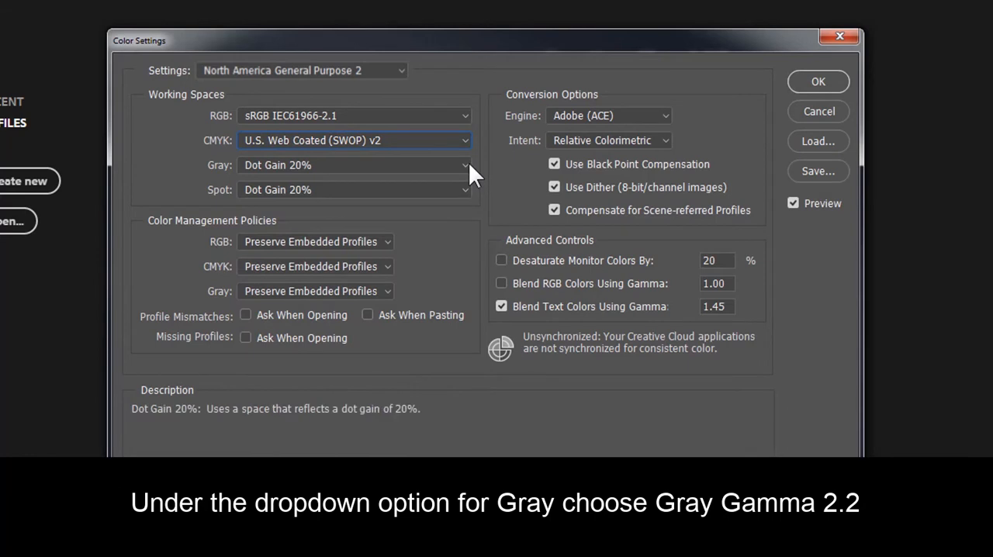
pyautogui.click(353, 164)
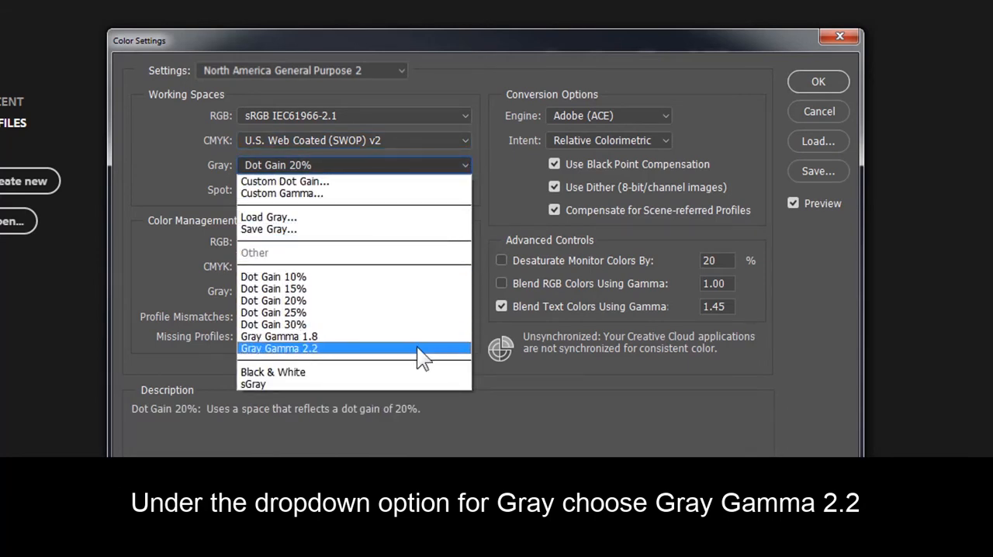
pyautogui.click(278, 348)
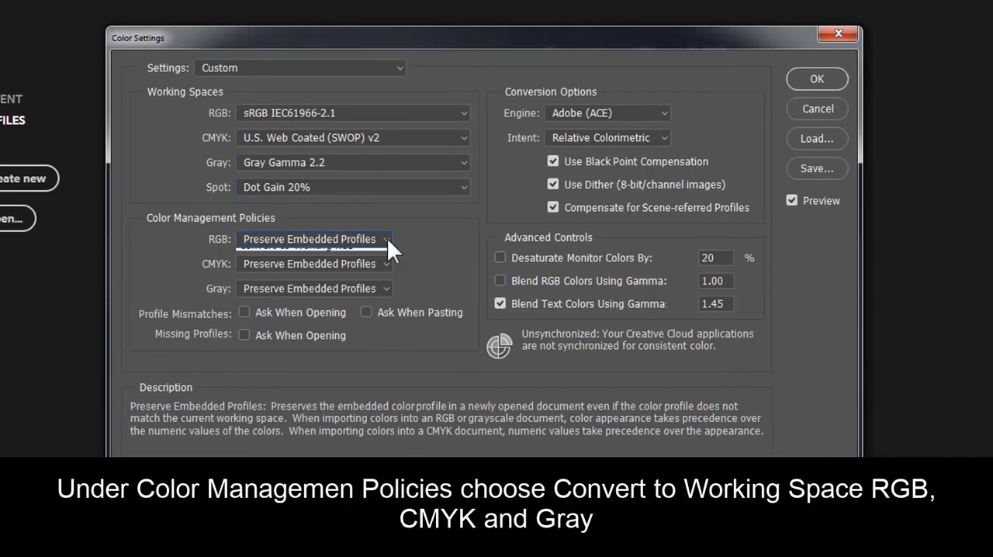
# Step: Set the RGB, CMYK and Gray color management policies to Convert to Working
pyautogui.click(314, 239)
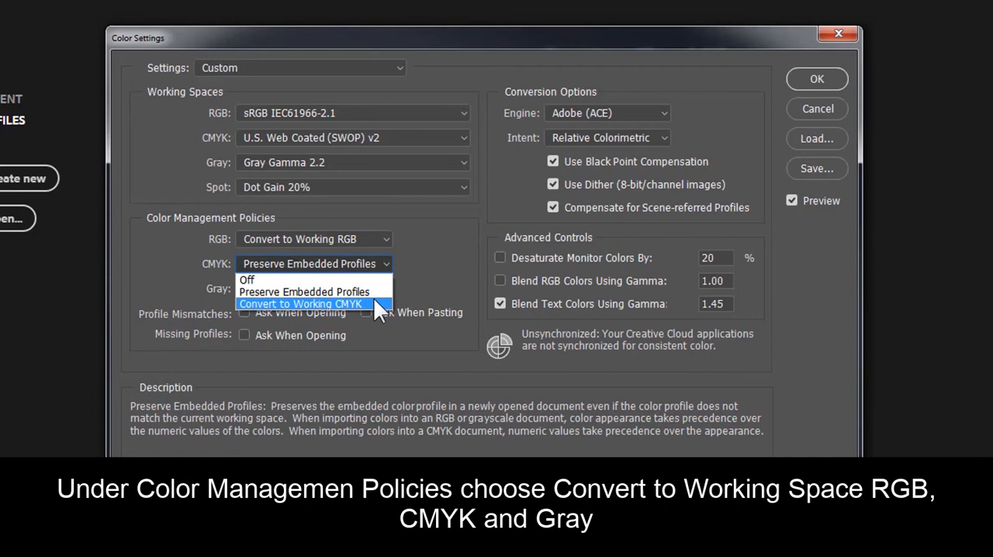
pyautogui.click(303, 303)
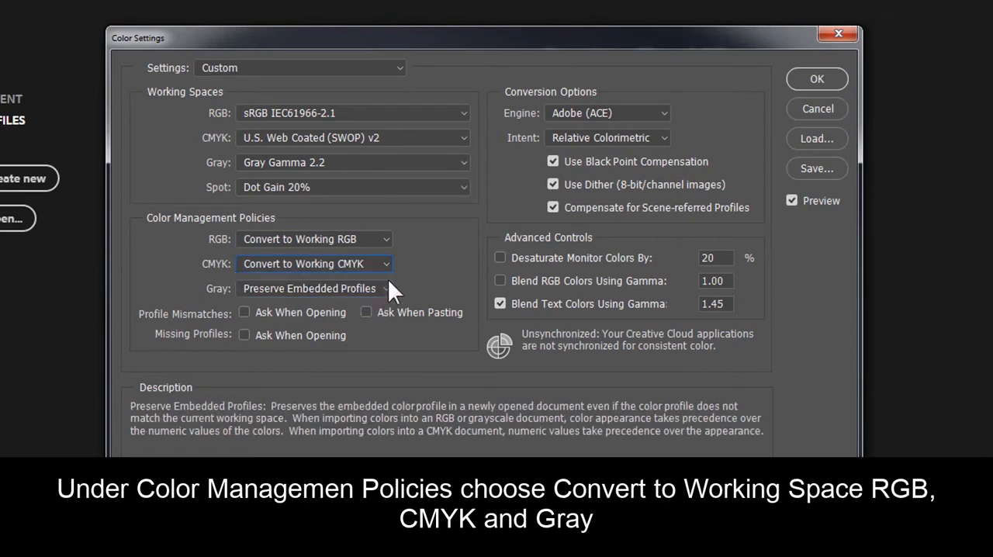
pyautogui.click(314, 288)
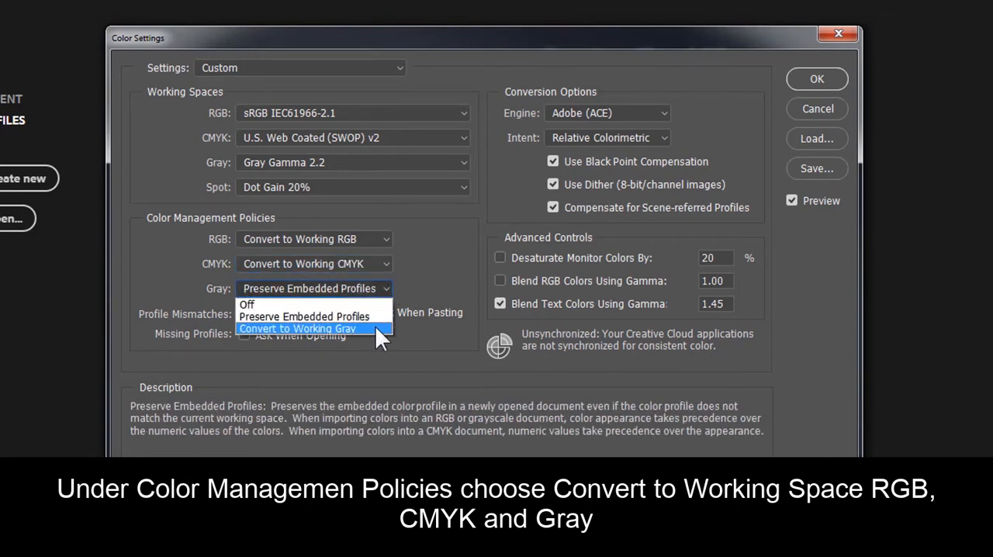
pyautogui.click(296, 328)
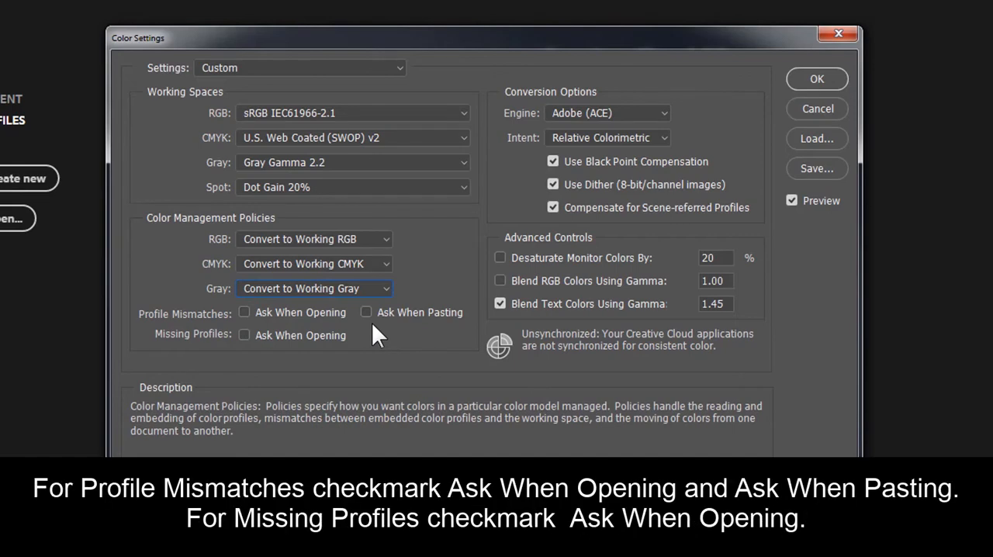
# Step: Enable Ask When Opening and Pasting for profile mismatches, and Ask When Opening for missing profiles
pyautogui.click(244, 312)
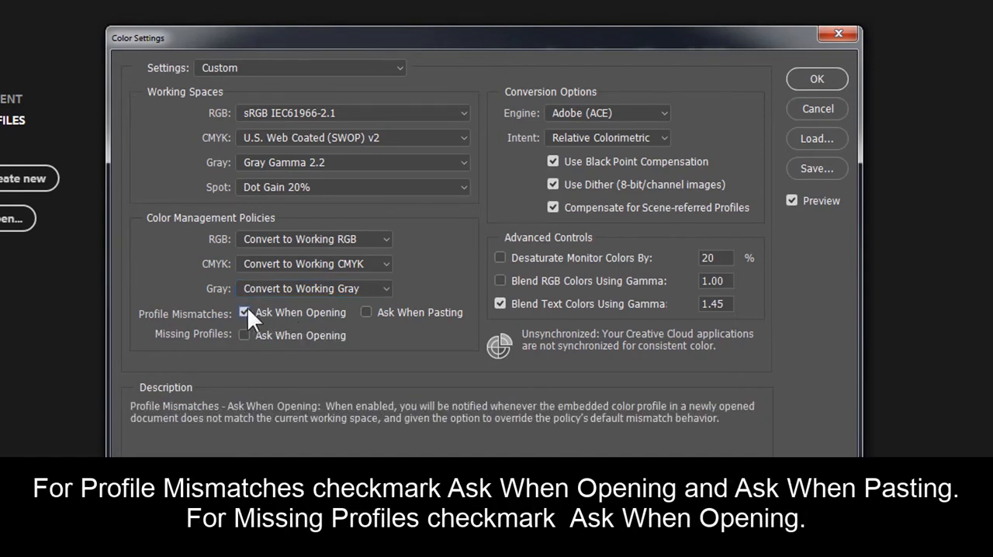
pyautogui.click(366, 312)
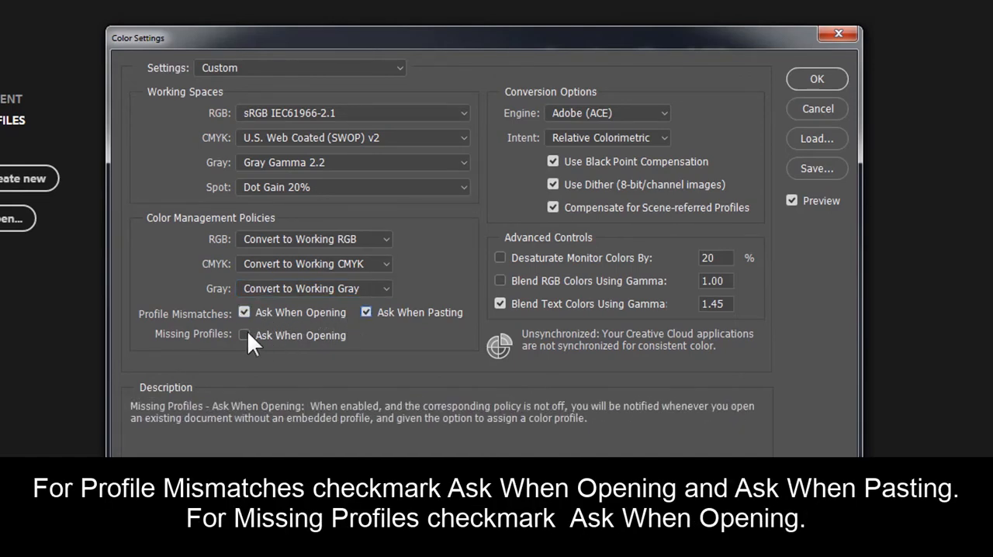
pyautogui.click(244, 335)
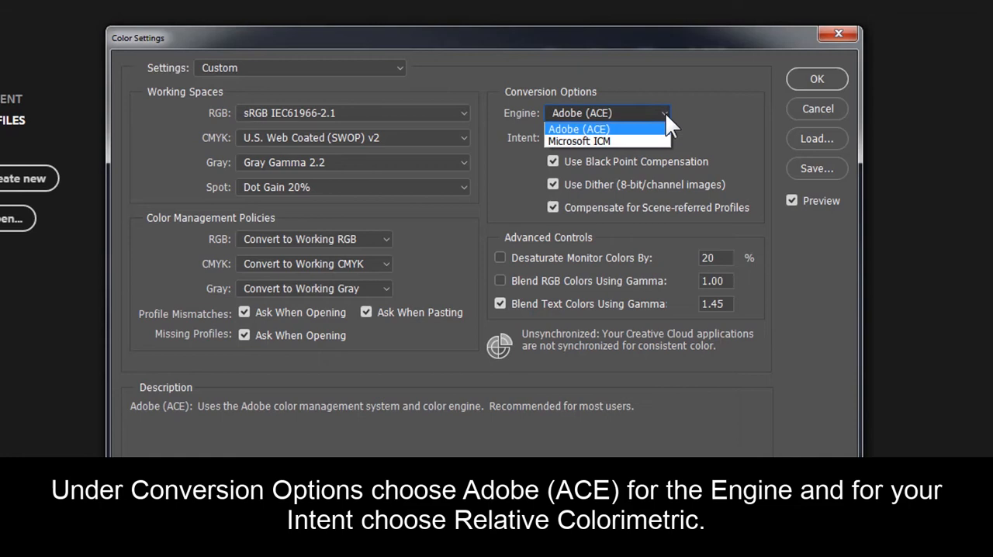
pyautogui.click(607, 138)
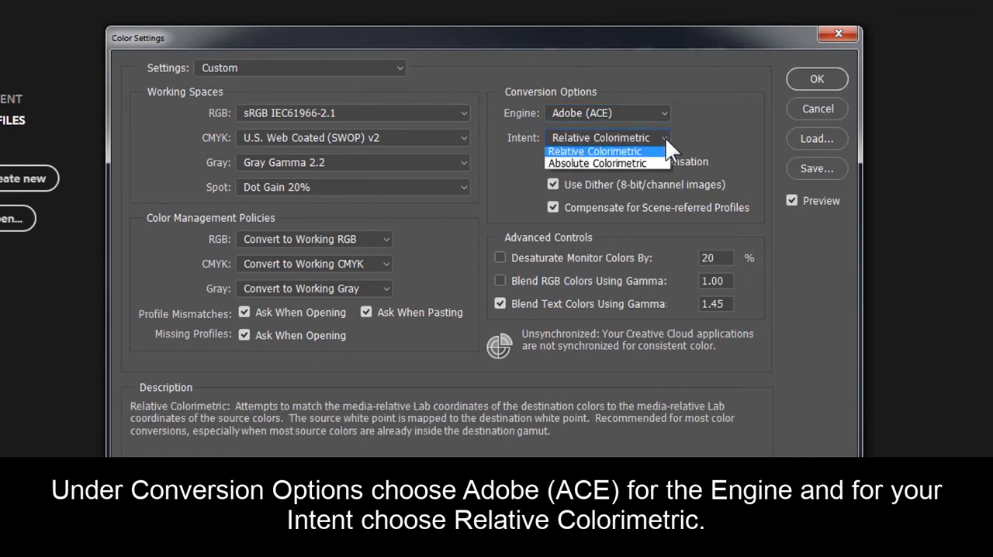
pyautogui.click(608, 138)
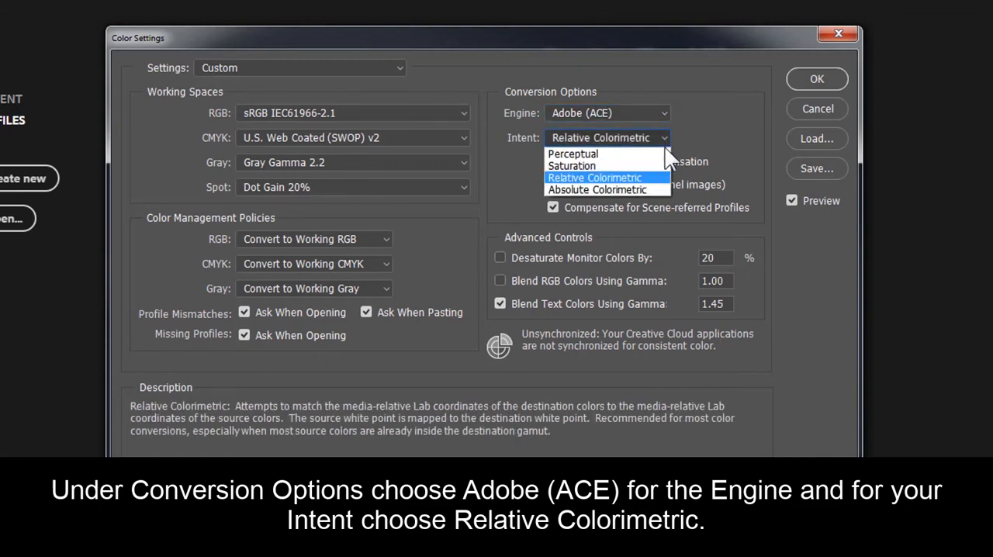
pyautogui.click(594, 176)
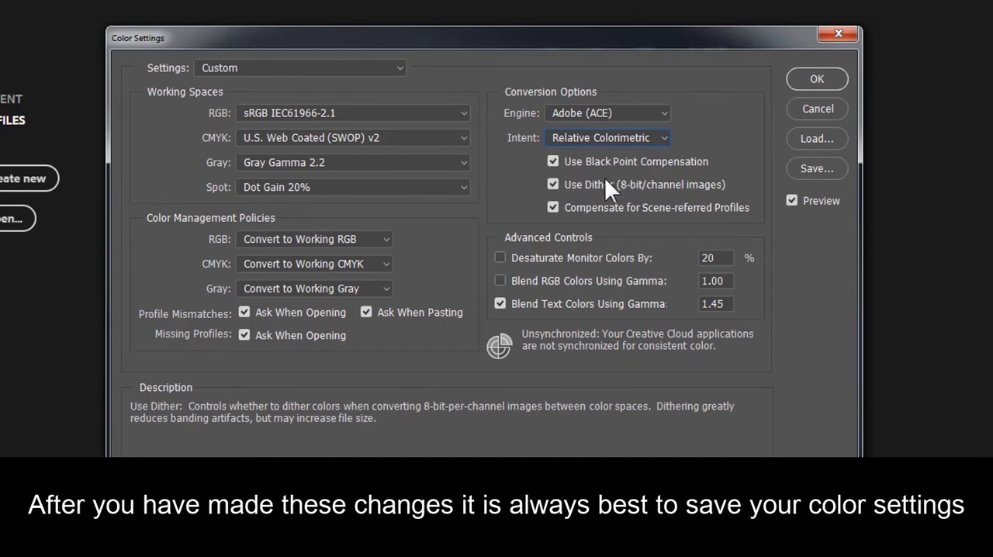
pyautogui.moveTo(563, 204)
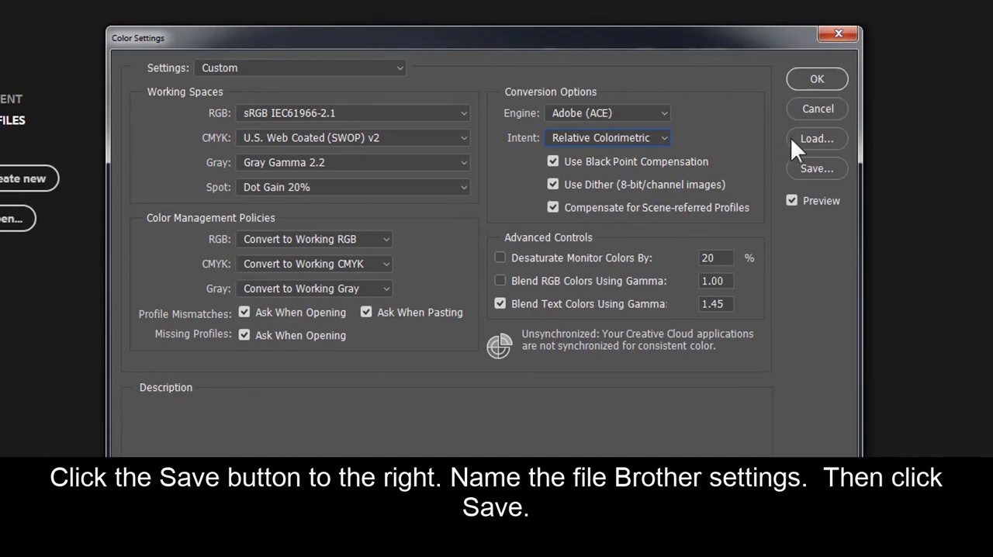
# Step: Save the color settings as 'Brother settings' with a comment, then apply them
pyautogui.click(816, 168)
pyautogui.write('Brother')
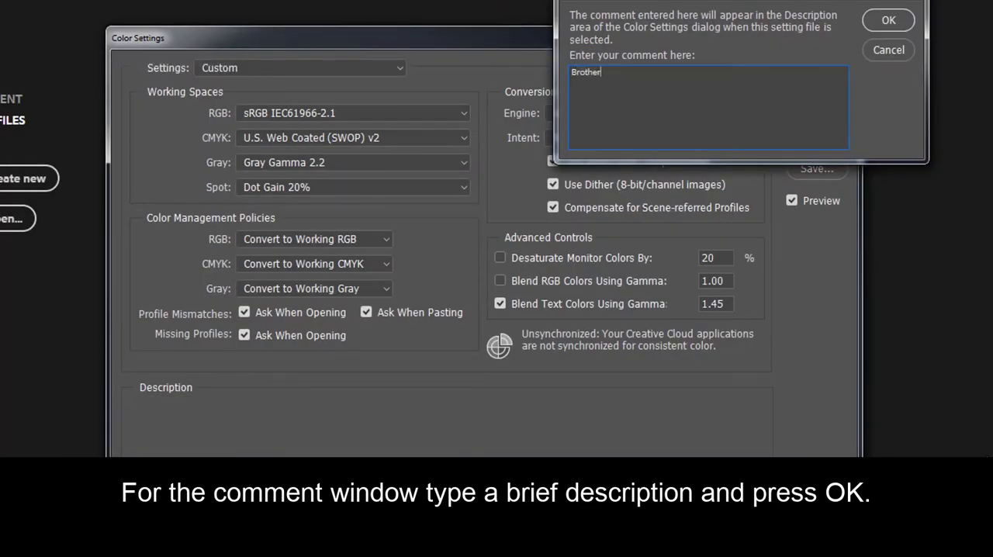
pyautogui.write('settings for your GT printer')
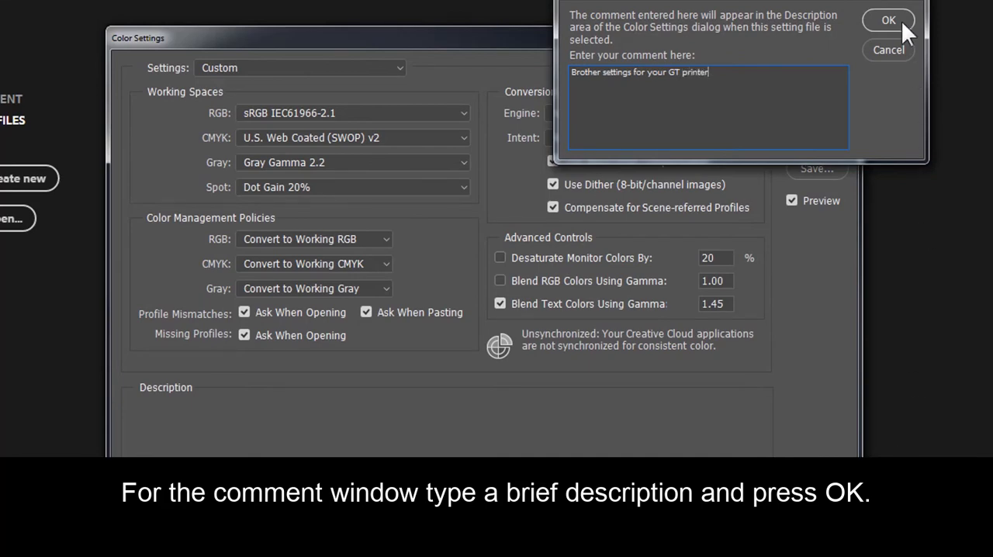
pyautogui.click(889, 20)
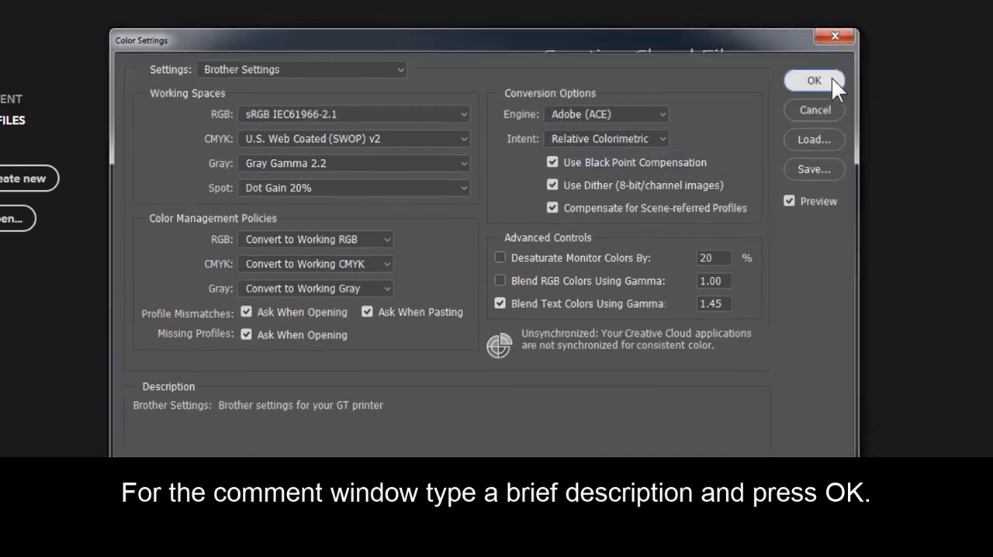
pyautogui.click(814, 80)
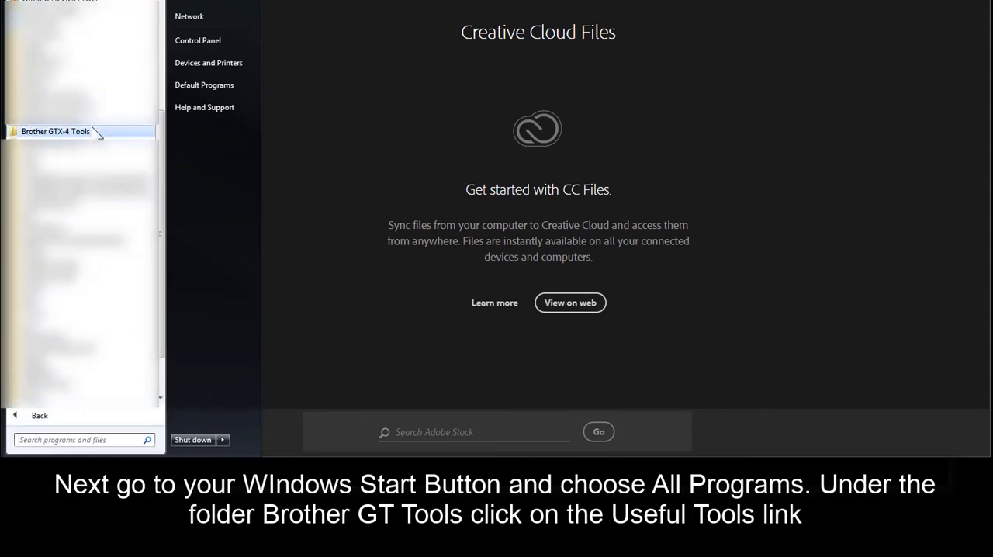
# Step: Open Useful Tools from the Brother GTX-4 Tools Start menu folder
pyautogui.click(55, 131)
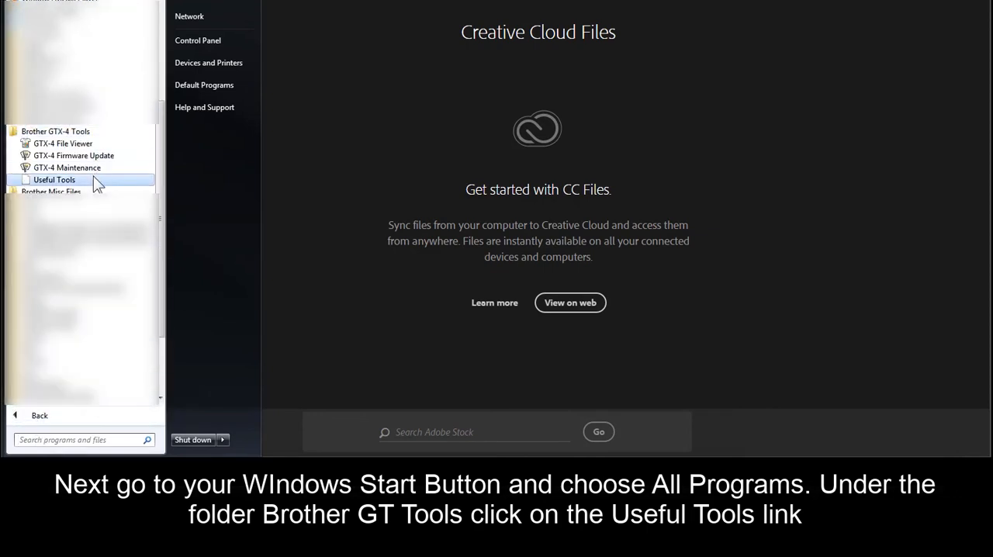
pyautogui.click(55, 180)
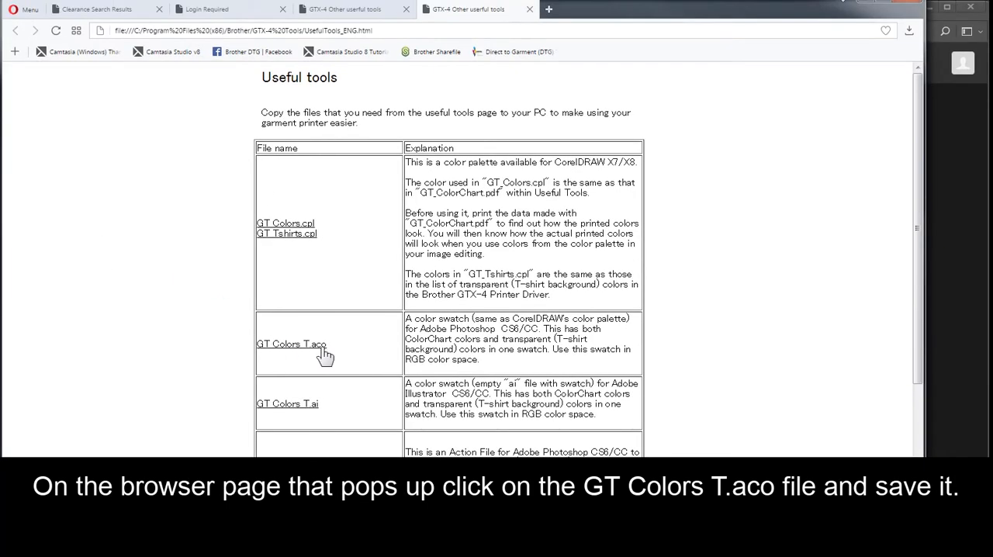
# Step: Download the GT Colors T.aco swatch file from the Useful tools page
pyautogui.click(291, 344)
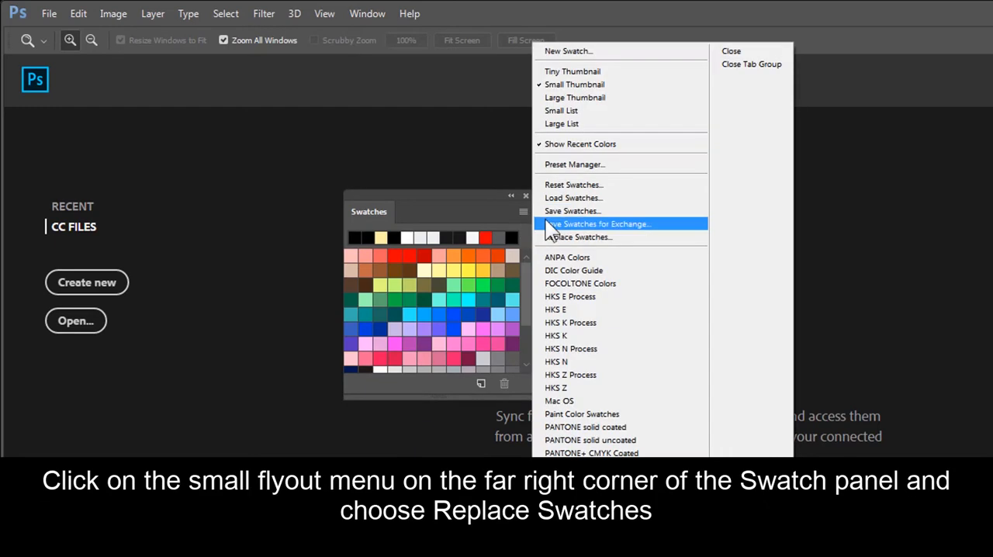
pyautogui.moveTo(578, 237)
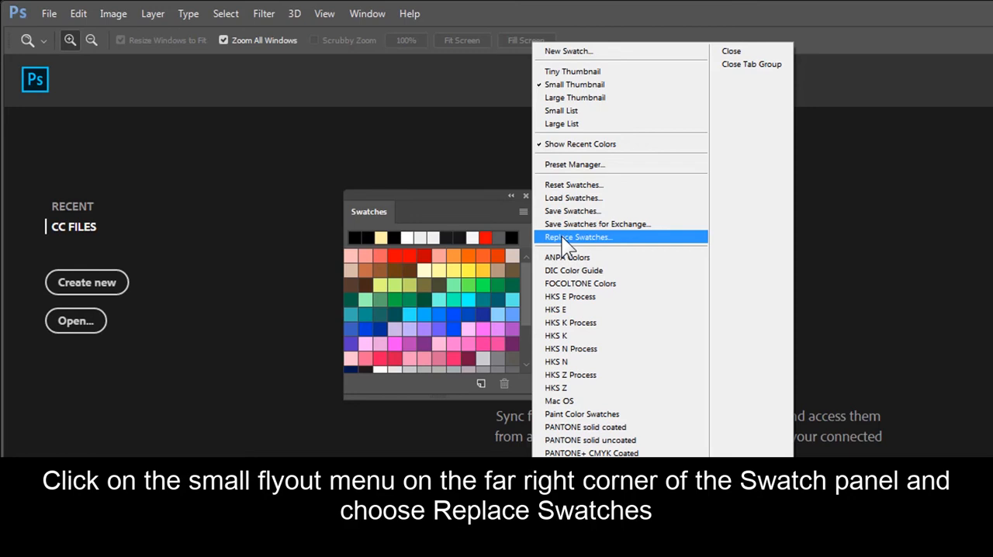
# Step: Replace the swatches by loading GT_Colors_T.aco from the GT Color Swatches folder
pyautogui.click(577, 237)
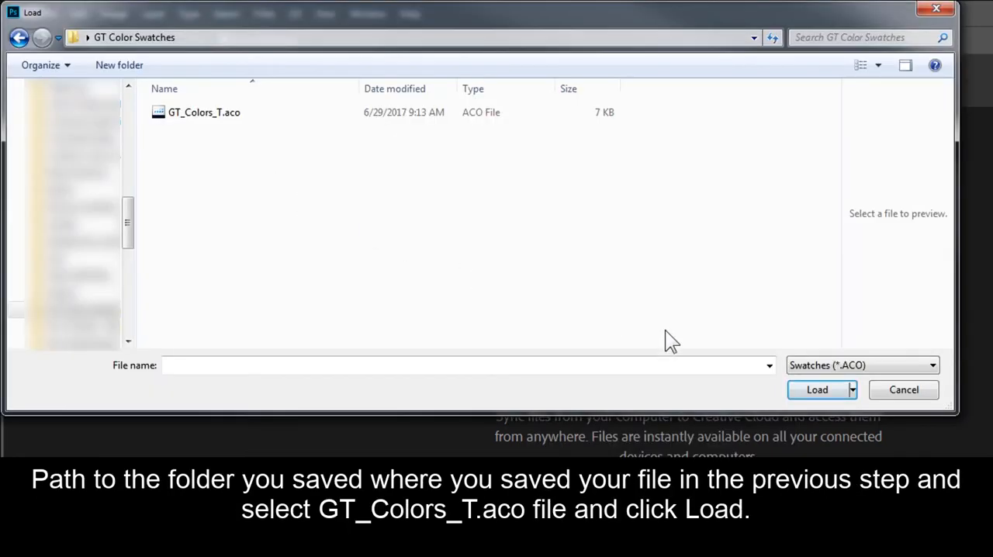
pyautogui.click(203, 113)
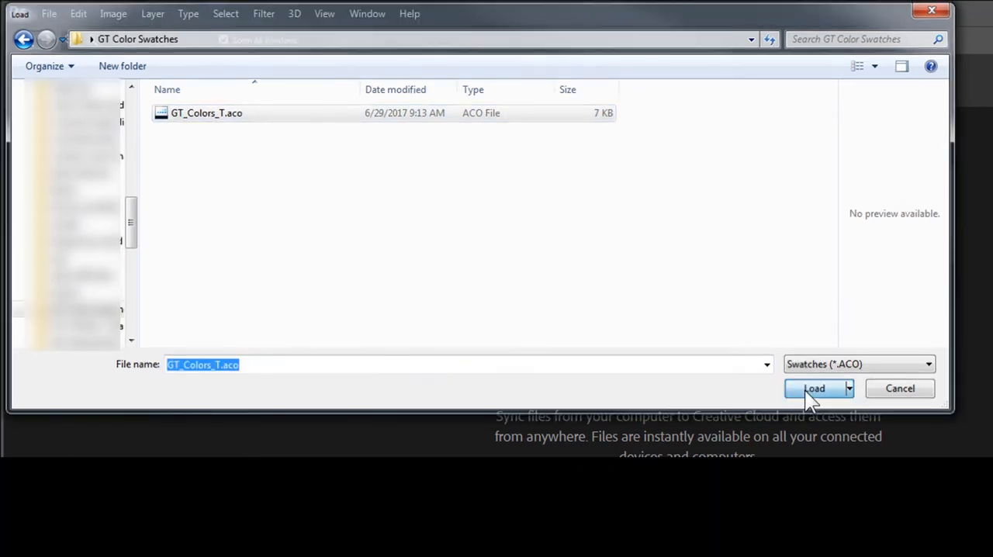
pyautogui.click(814, 388)
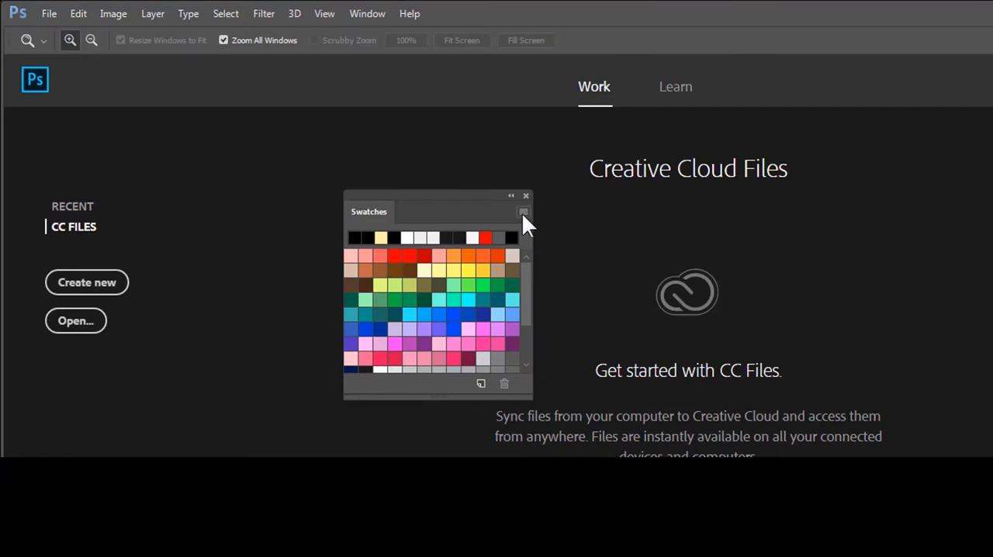